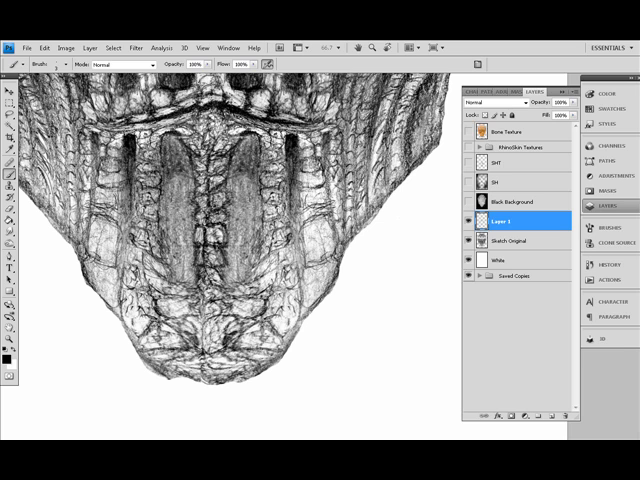
pyautogui.moveTo(228, 100)
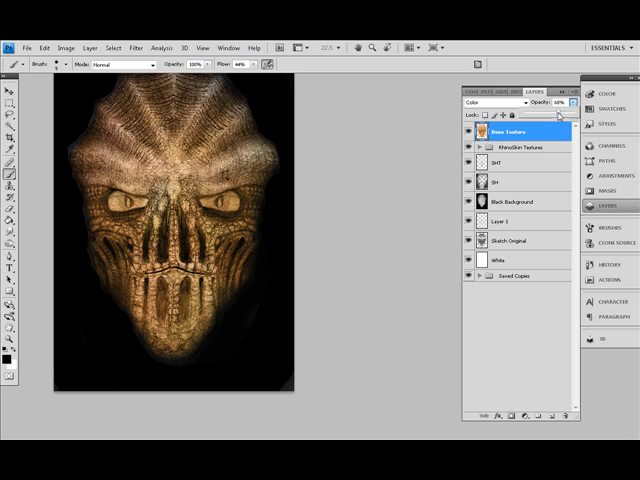
# Step: Lower the Bone Texture layer opacity from 60% to 55%
pyautogui.moveTo(548, 112); pyautogui.dragTo(560, 112)
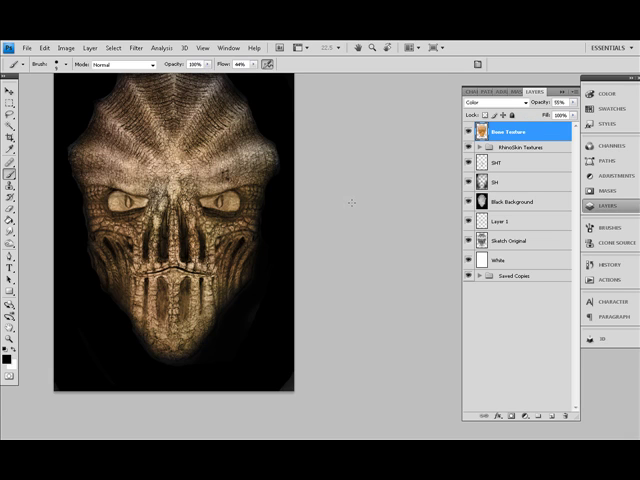
pyautogui.moveTo(353, 201)
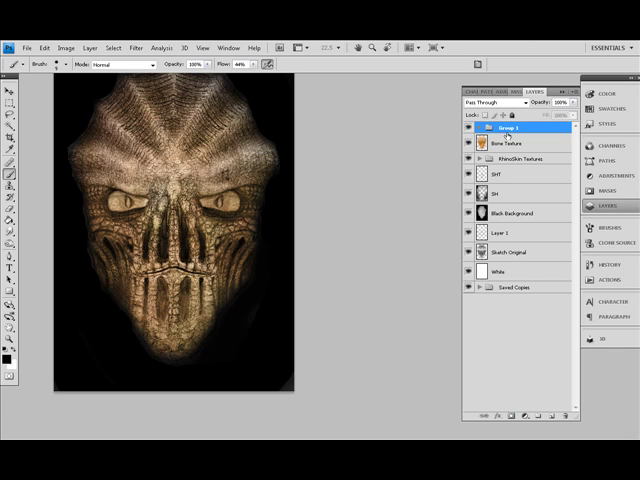
# Step: Rename the new layer group to 'Base'
pyautogui.doubleClick(512, 128)
pyautogui.write('Base')
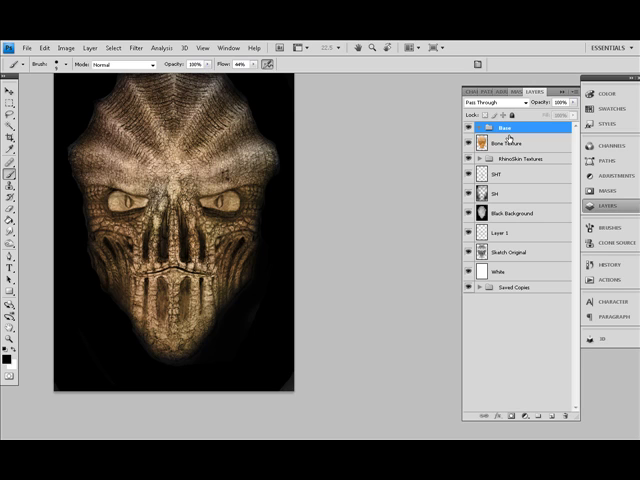
pyautogui.click(515, 143)
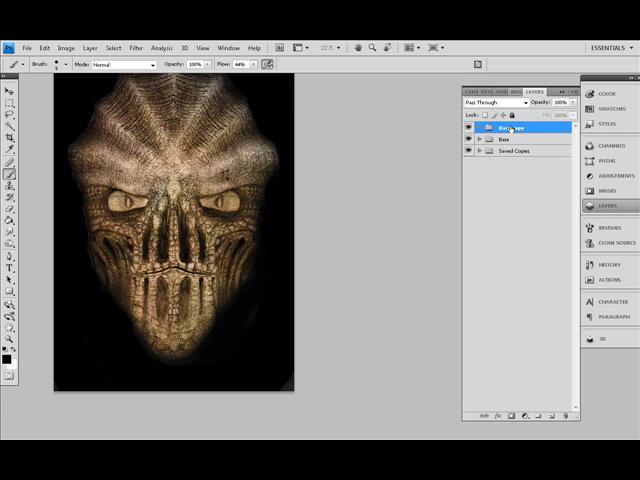
# Step: Merge the Base copy group into a single flattened Base copy layer
pyautogui.rightClick(513, 128)
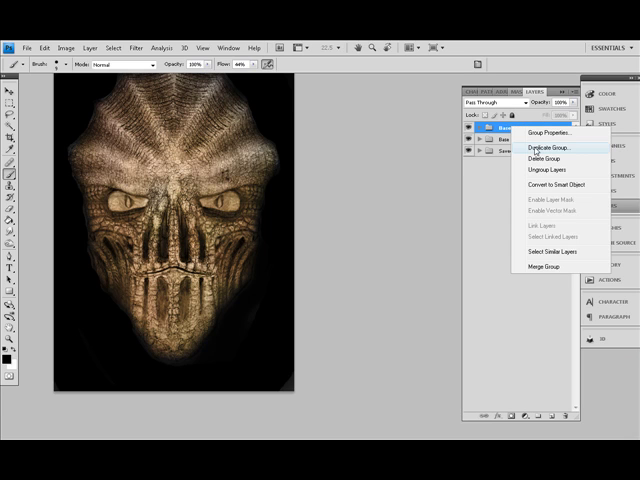
pyautogui.click(546, 147)
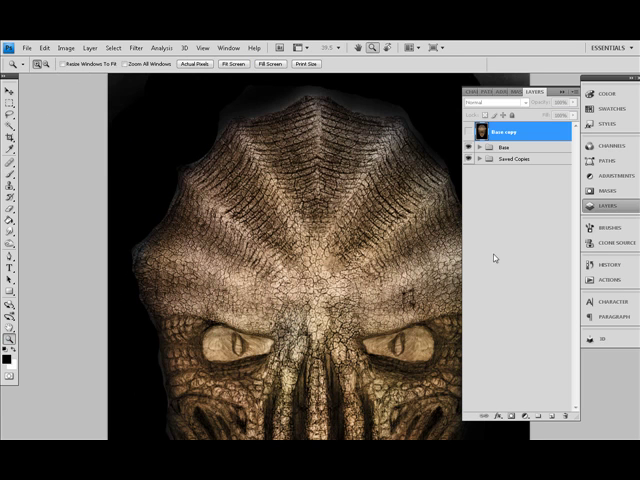
pyautogui.moveTo(368, 268)
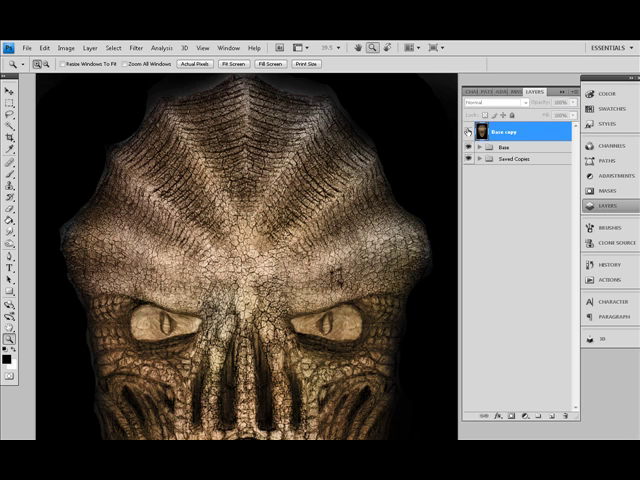
pyautogui.doubleClick(497, 133)
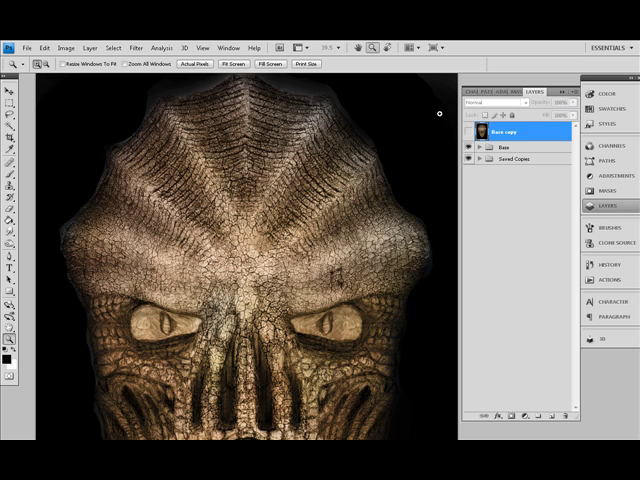
# Step: Turn on visibility for the merged Base copy layer
pyautogui.click(466, 133)
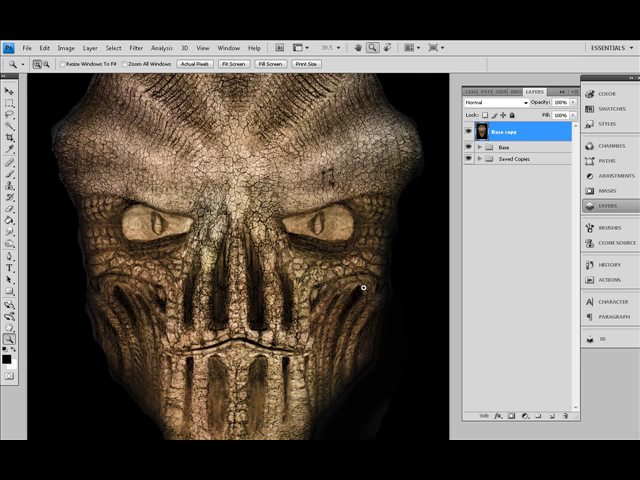
pyautogui.moveTo(377, 311)
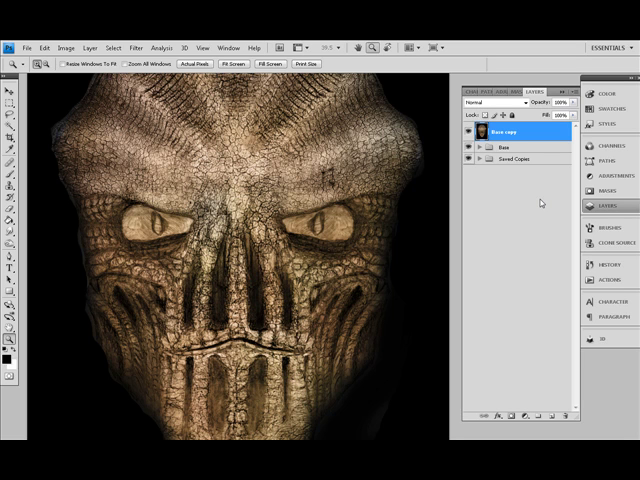
pyautogui.moveTo(540, 203)
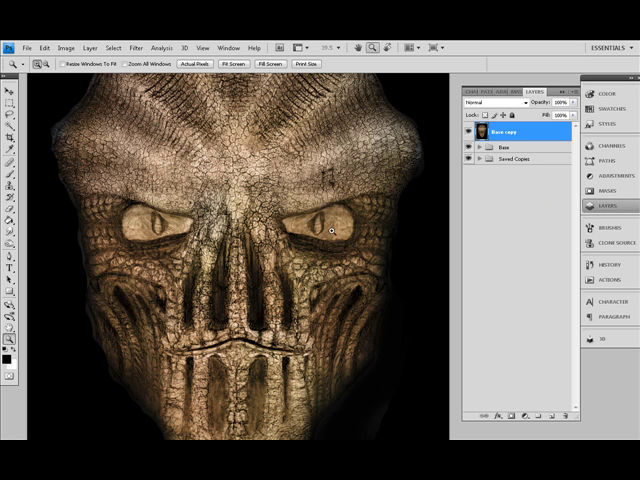
pyautogui.moveTo(370, 278)
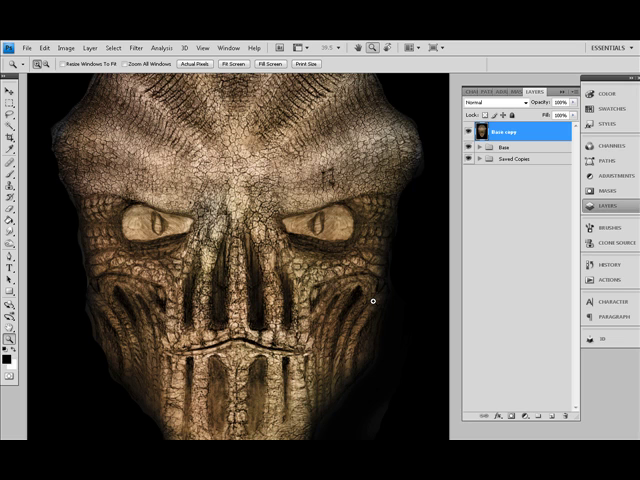
pyautogui.moveTo(295, 227)
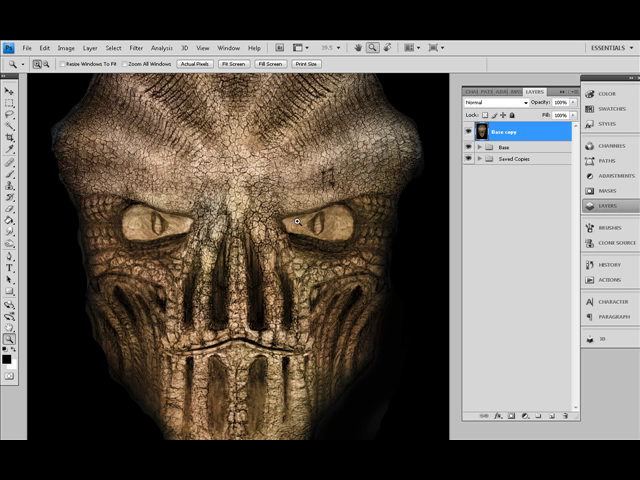
pyautogui.moveTo(355, 238)
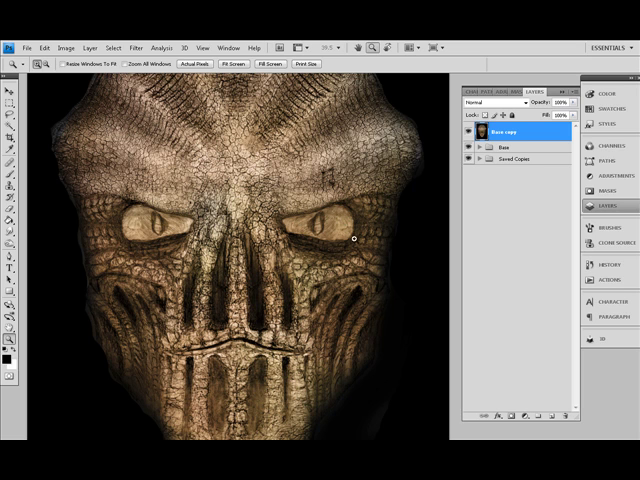